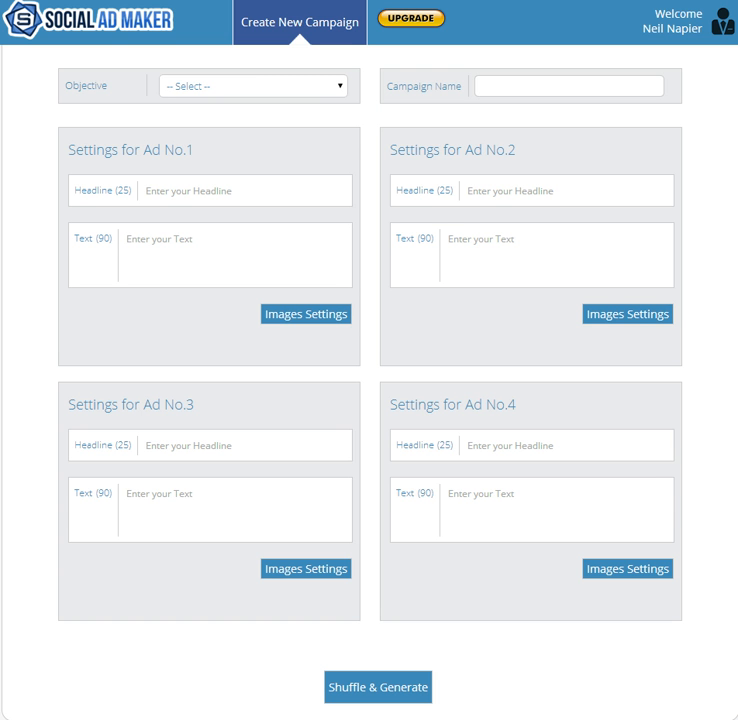
Set the objective to Clicks to Website and name the campaign 'Women Fitness -NY'
left_click(252, 84)
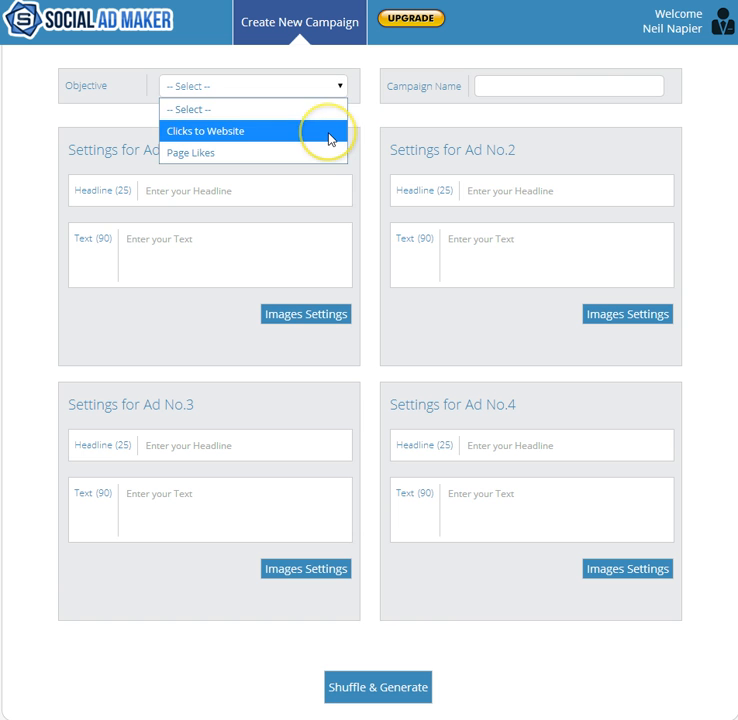
left_click(204, 132)
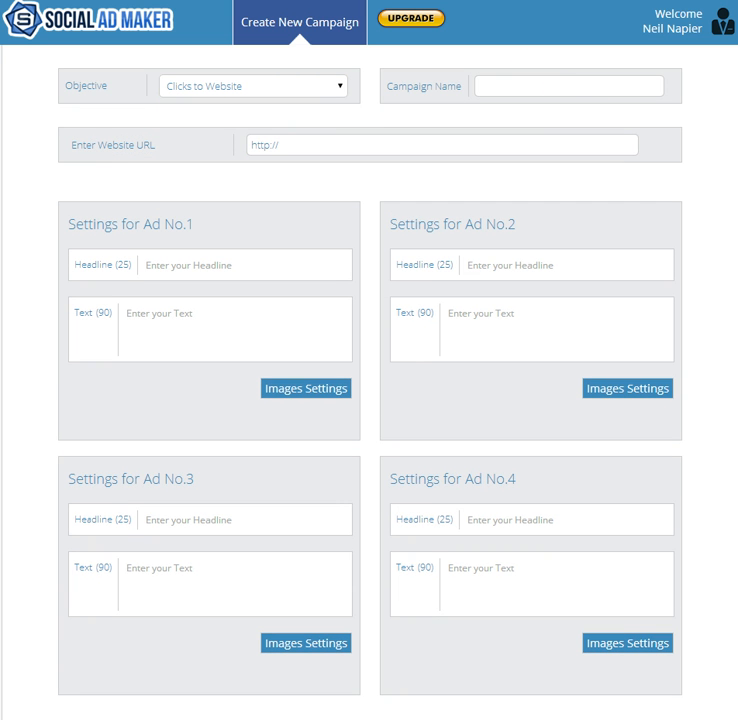
type("Women Fitness -NY")
type("womenfitnessny.com")
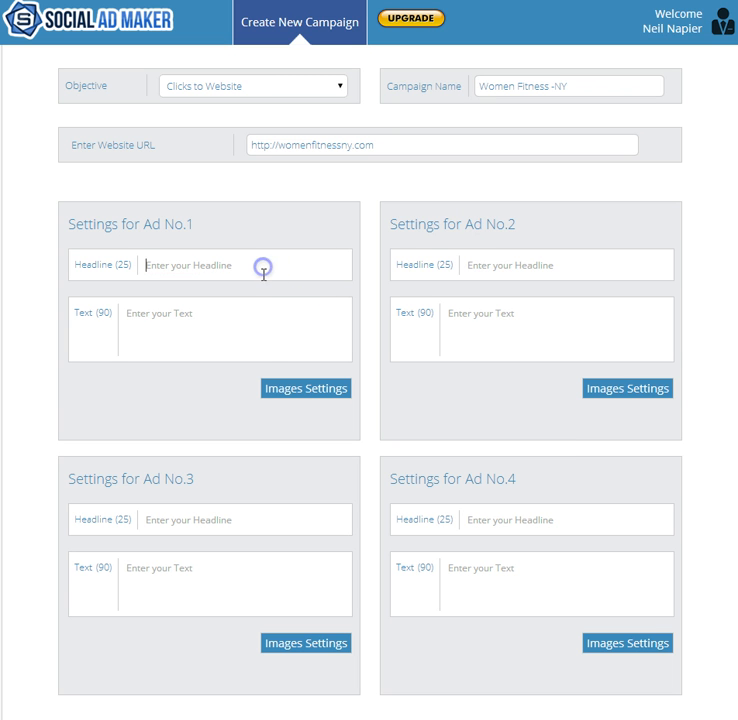
Enter the headline 'Yogaerobics?' and the free personal-trainer session offer as ad text
type("Yogaerobics?")
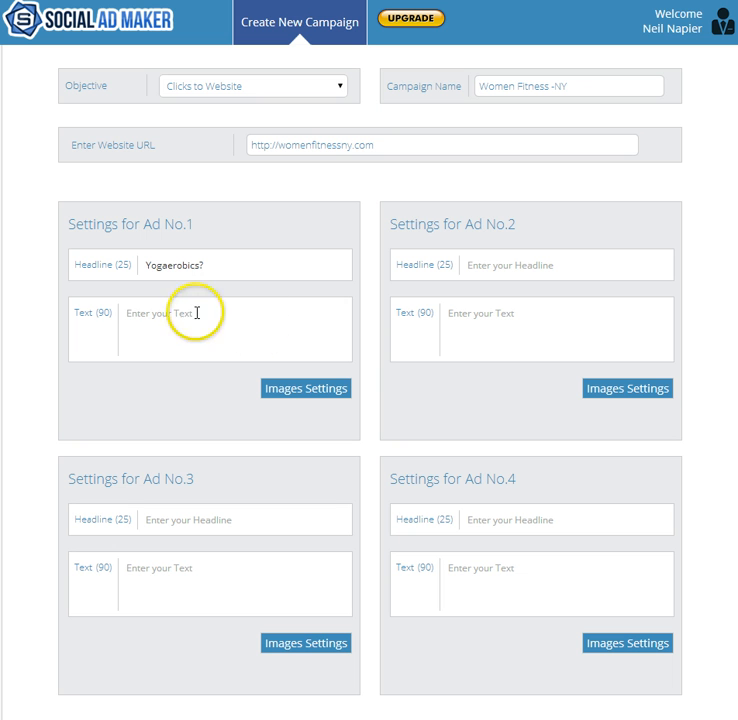
type("Walk in and with your first month, yand grab a free session with our personal trainers!")
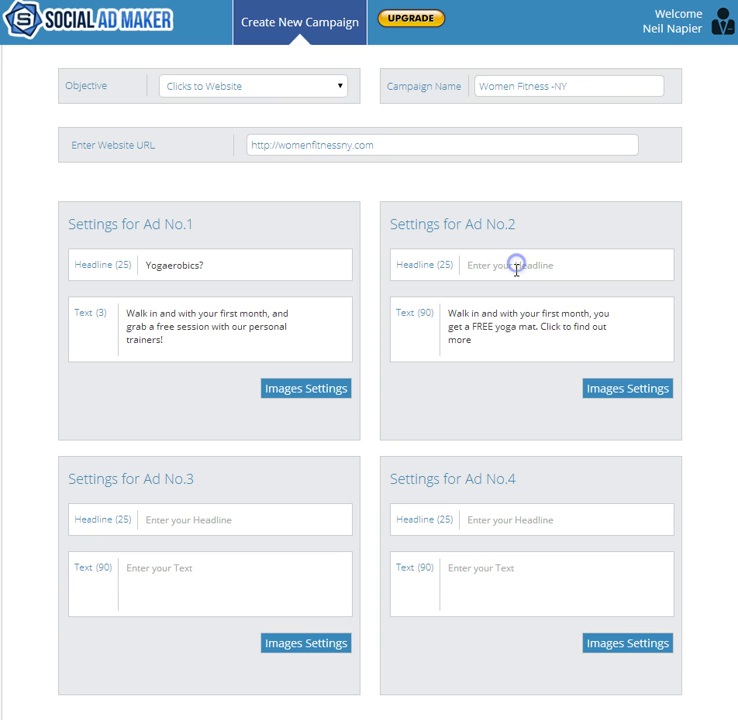
Upload the yoga poses photo from the computer as the first ad's image
left_click(304, 388)
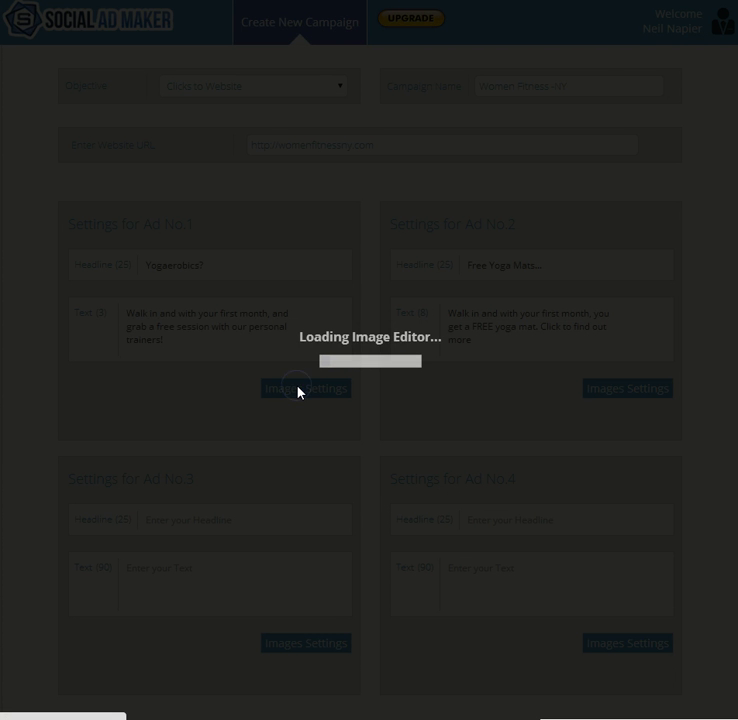
left_click(304, 388)
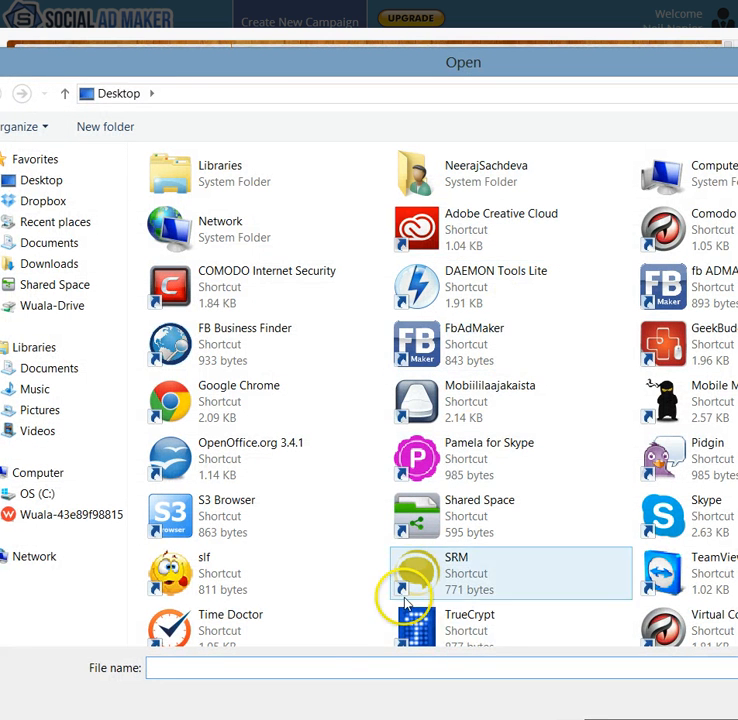
type("yo")
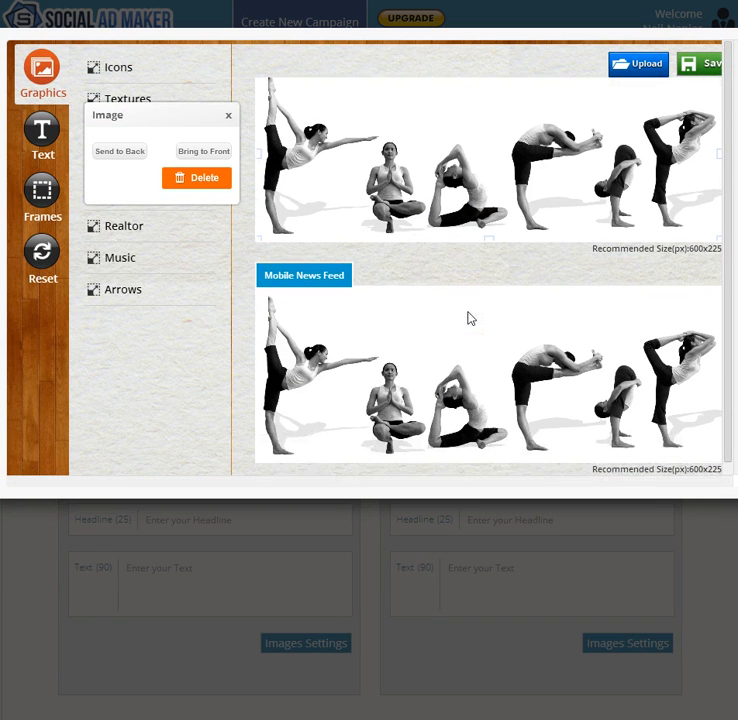
Apply border frames to the desktop and mobile feed images, then move to the right column image
left_click(42, 194)
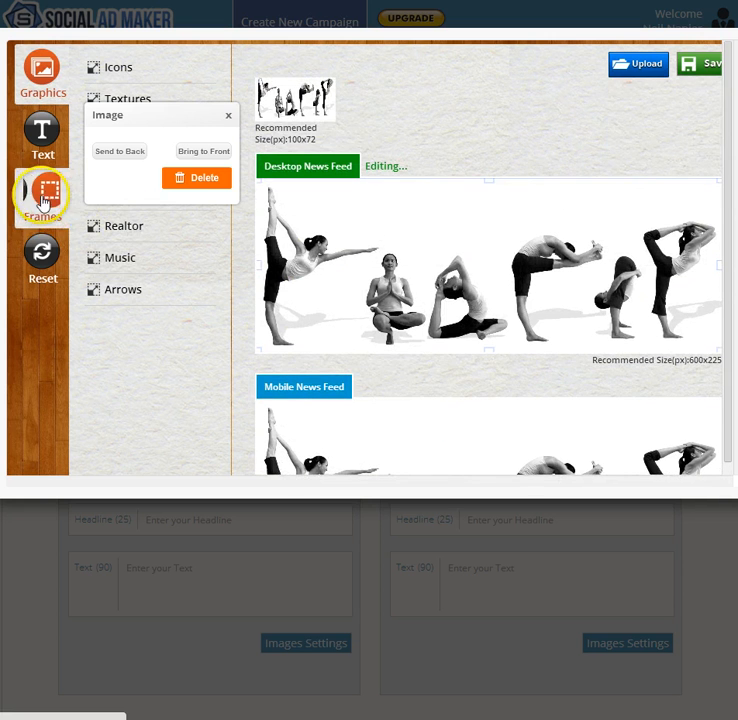
left_click(42, 196)
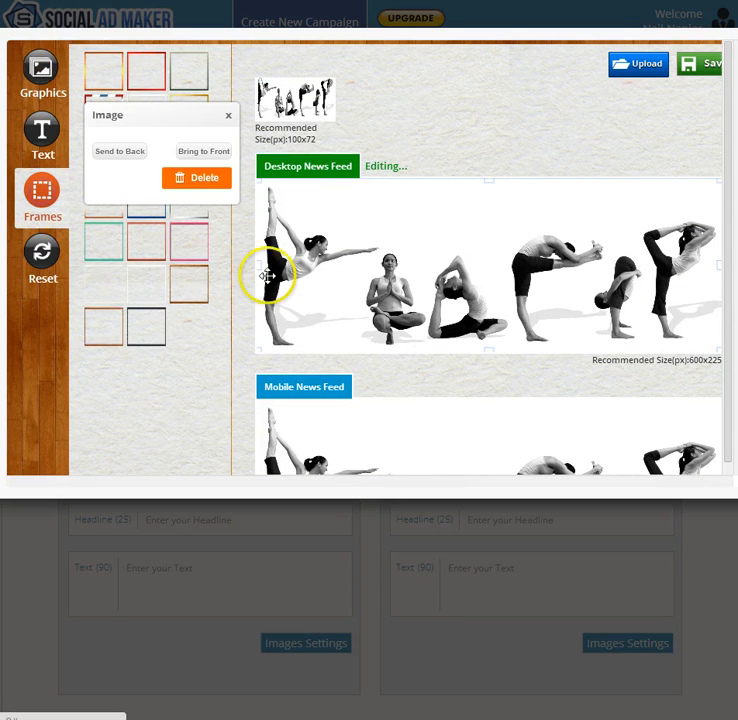
scroll("down", 3)
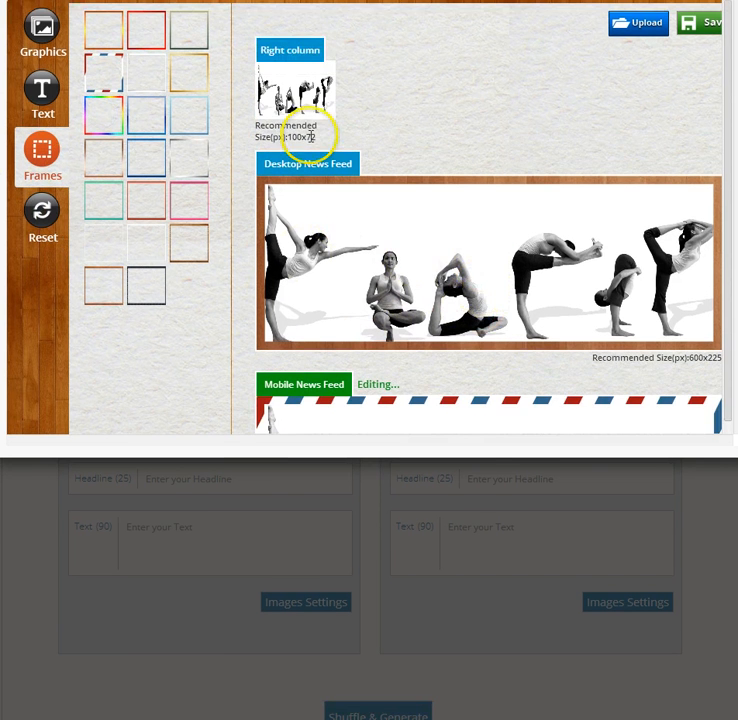
left_click(312, 136)
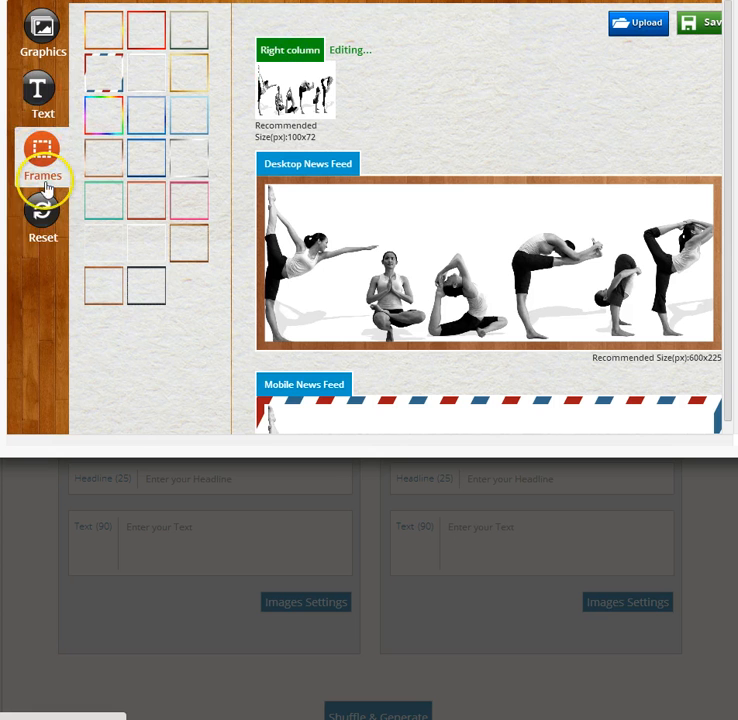
Add a red arrow graphic to the right column image and save the edited ad images
left_click(44, 32)
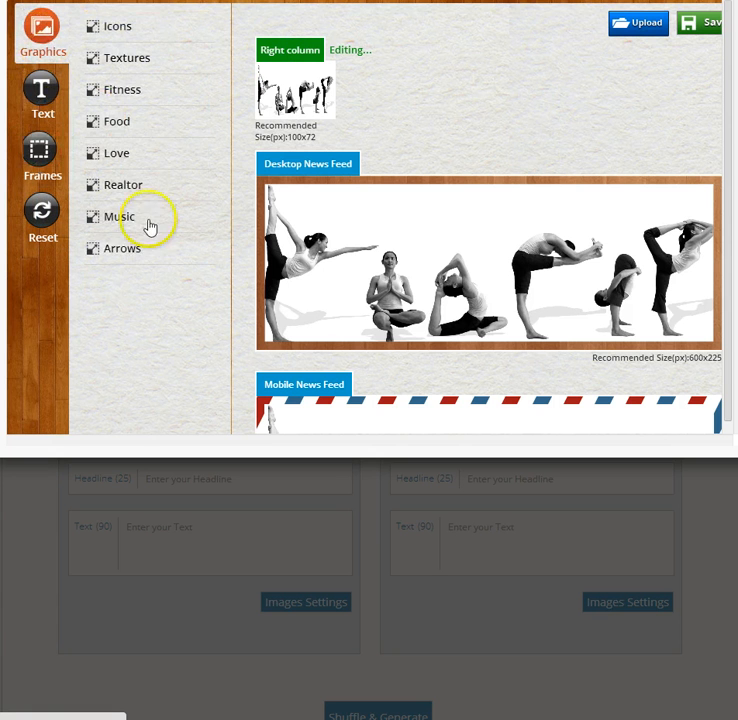
left_click(124, 248)
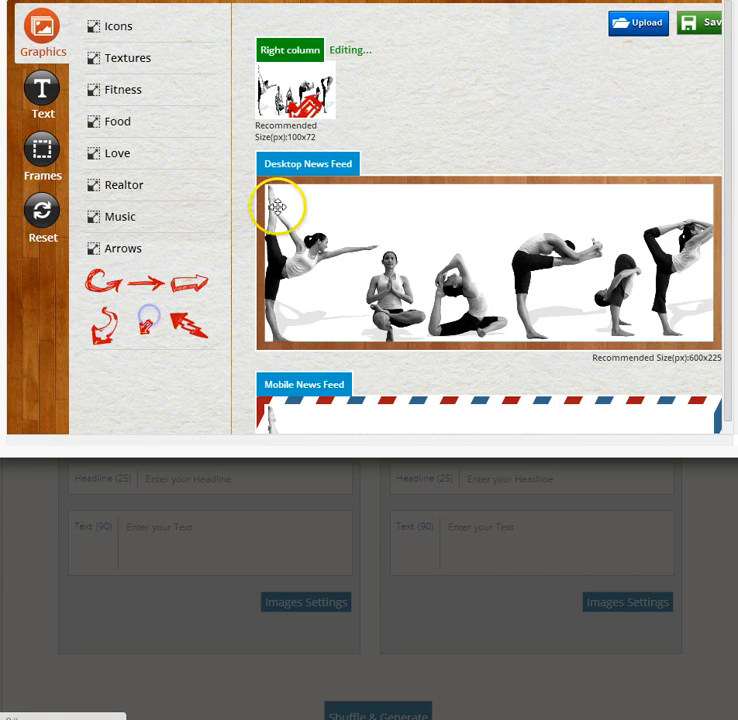
left_click(278, 206)
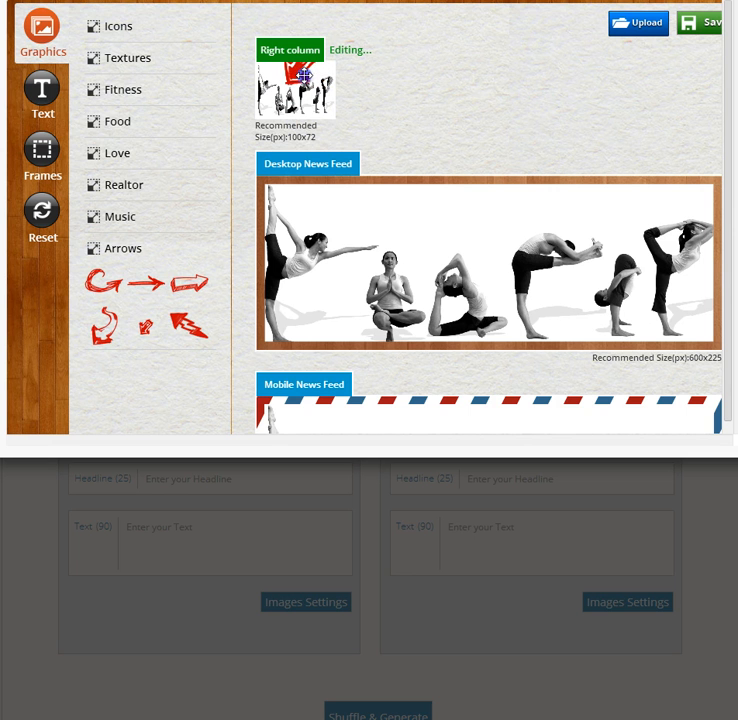
left_click(300, 78)
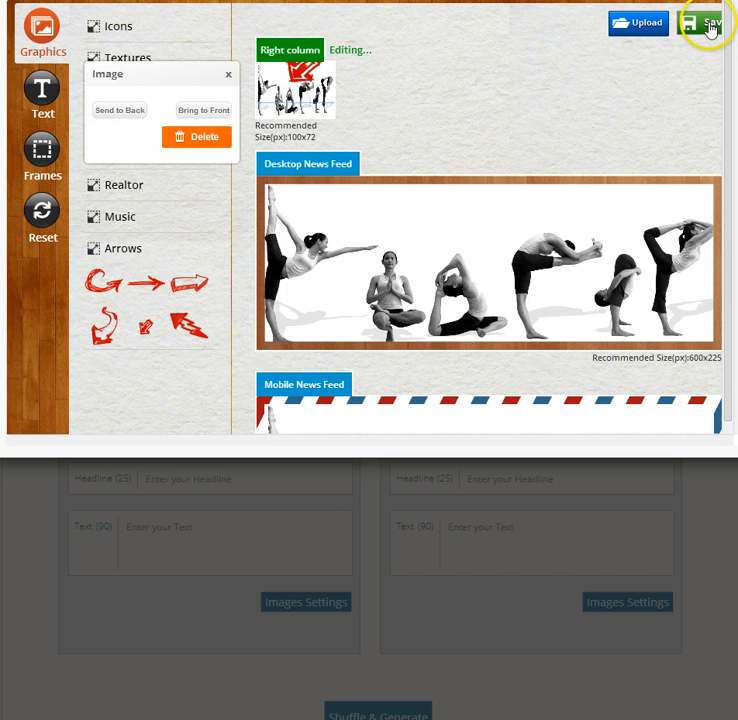
left_click(704, 22)
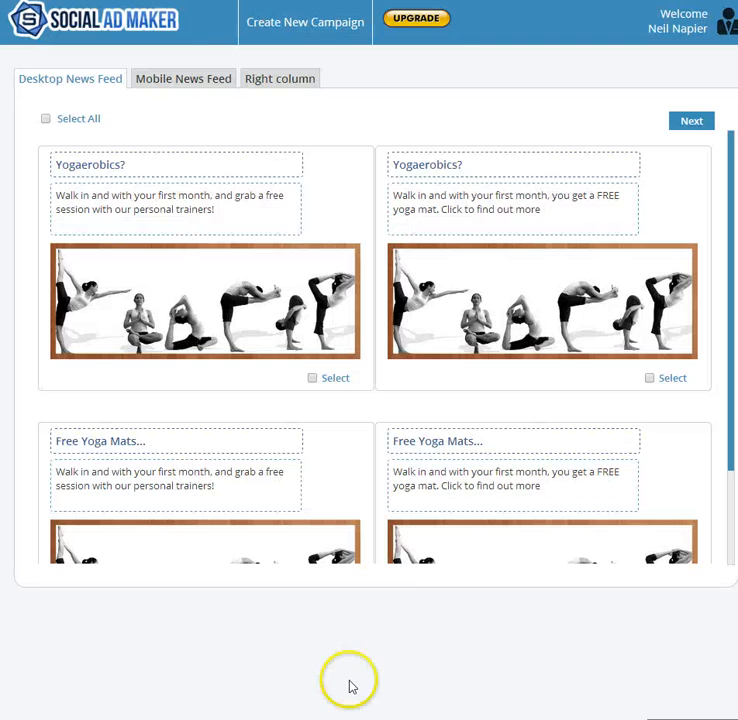
Keep all desktop news feed ad variations and move on to the mobile feed ads
scroll("down", 3)
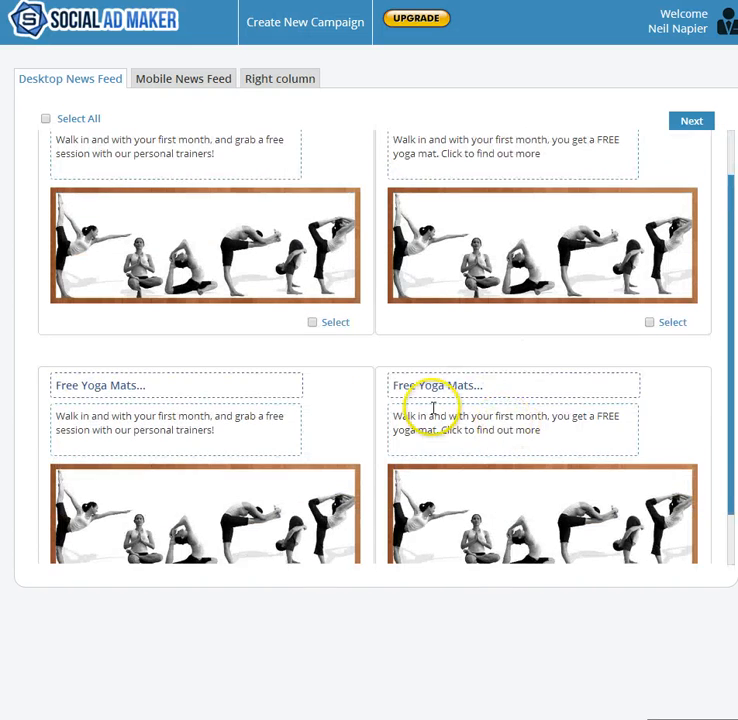
left_click(44, 118)
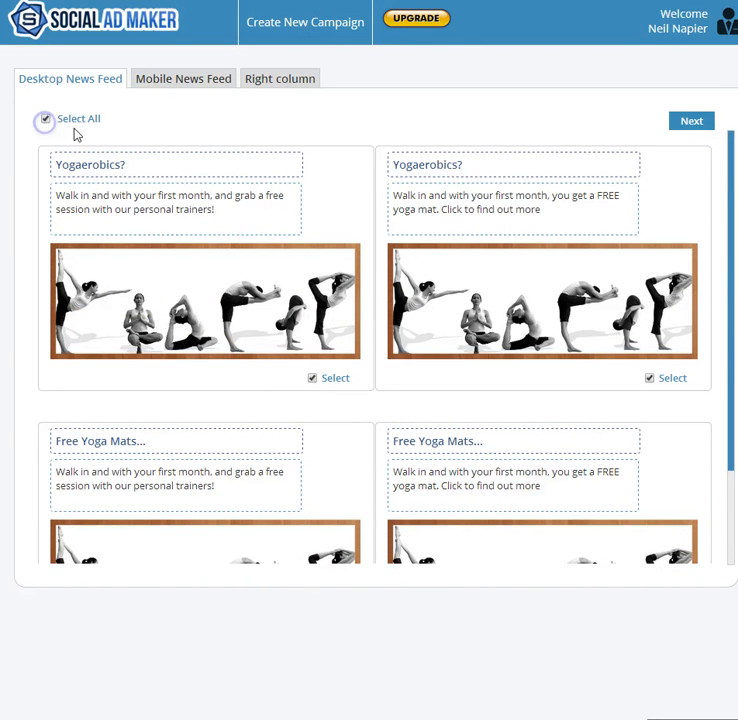
left_click(184, 78)
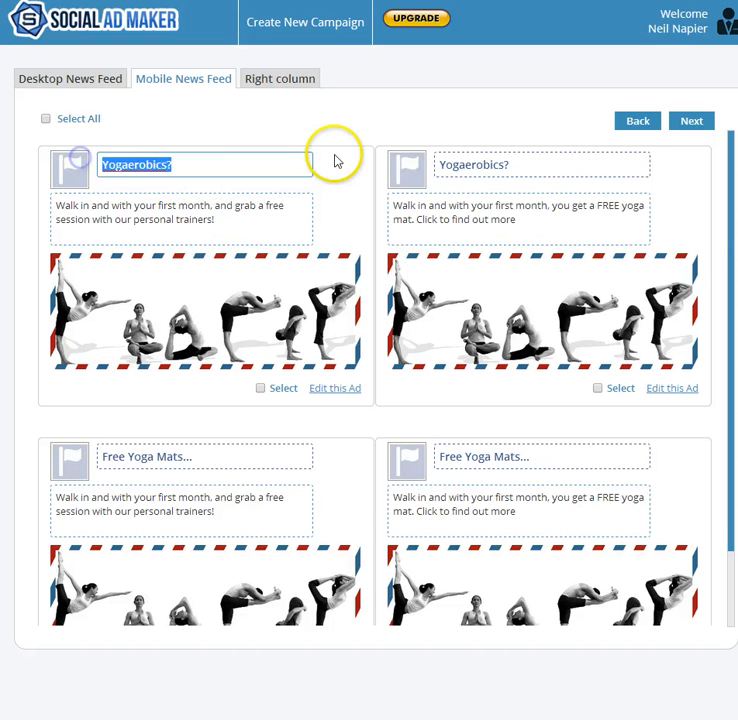
Retitle the first mobile ad 'Is this you?' and select all mobile feed ads
type("Is this you?")
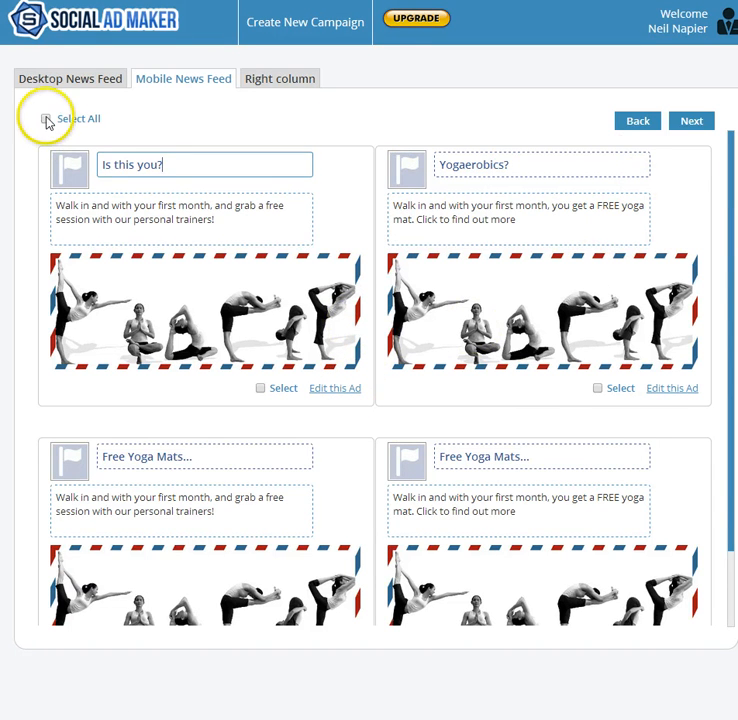
left_click(280, 78)
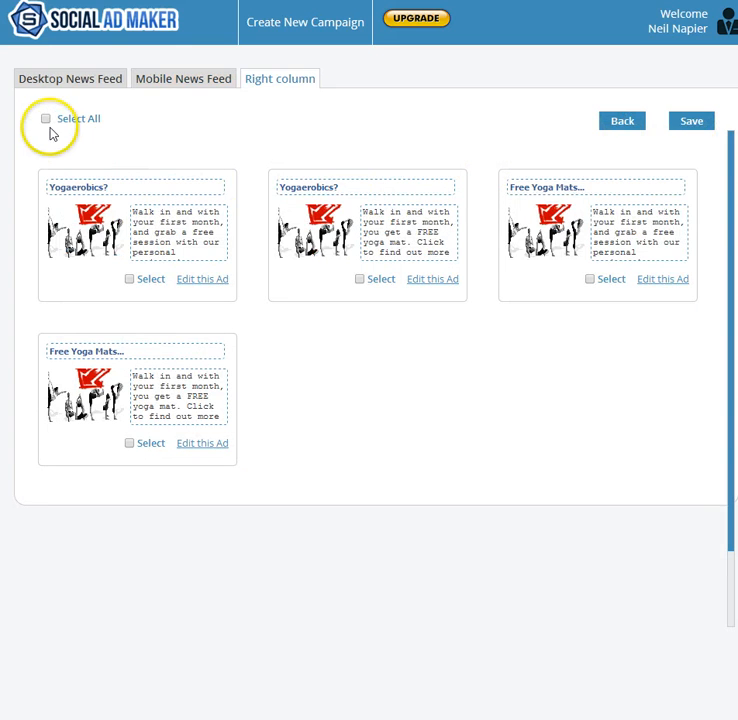
Keep two right column ad variations and save them to reach the audience form
left_click(360, 280)
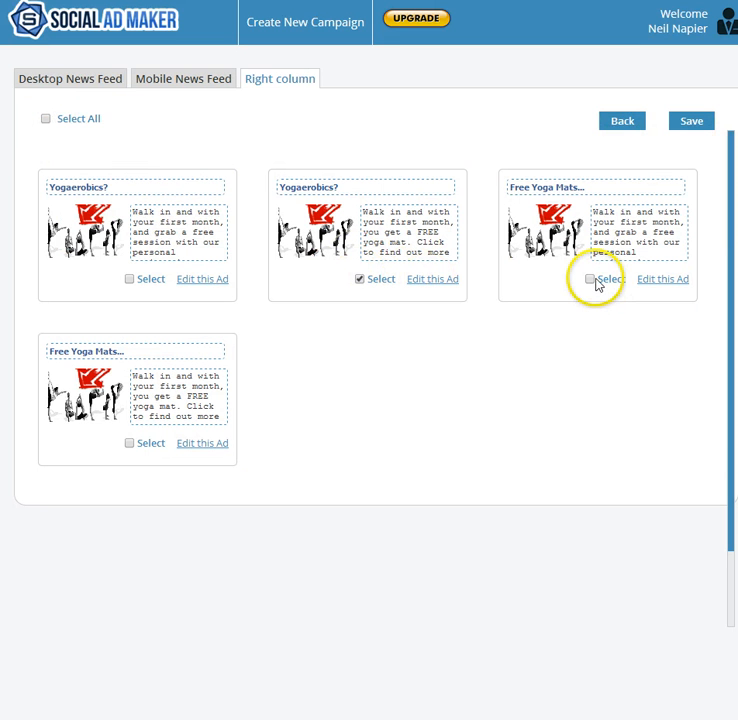
left_click(592, 280)
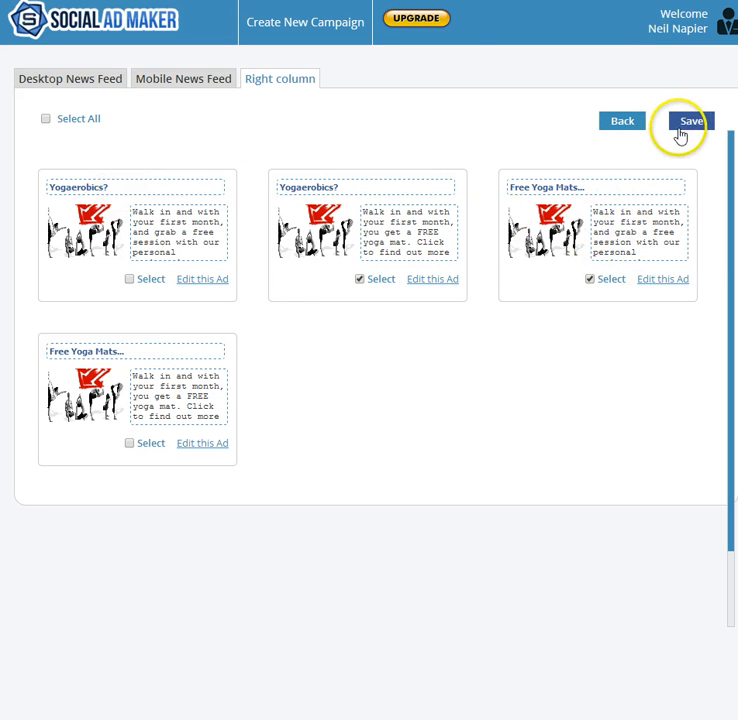
left_click(690, 120)
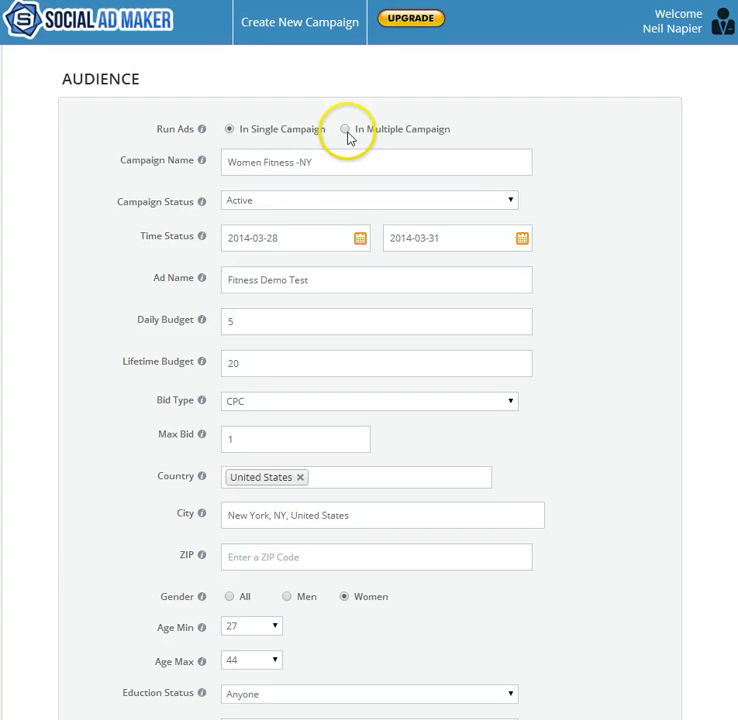
Run the ads in multiple campaigns and start exporting them
left_click(348, 128)
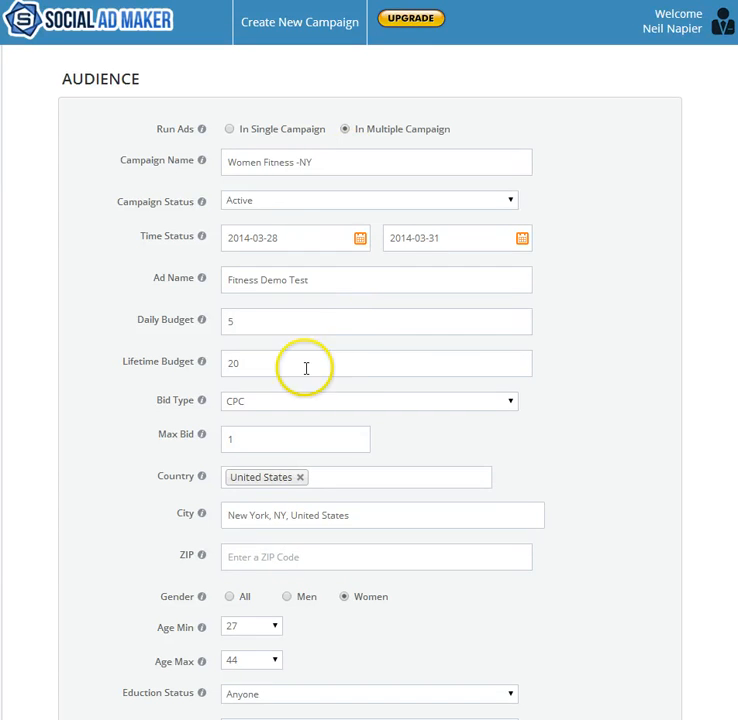
scroll("down", 3)
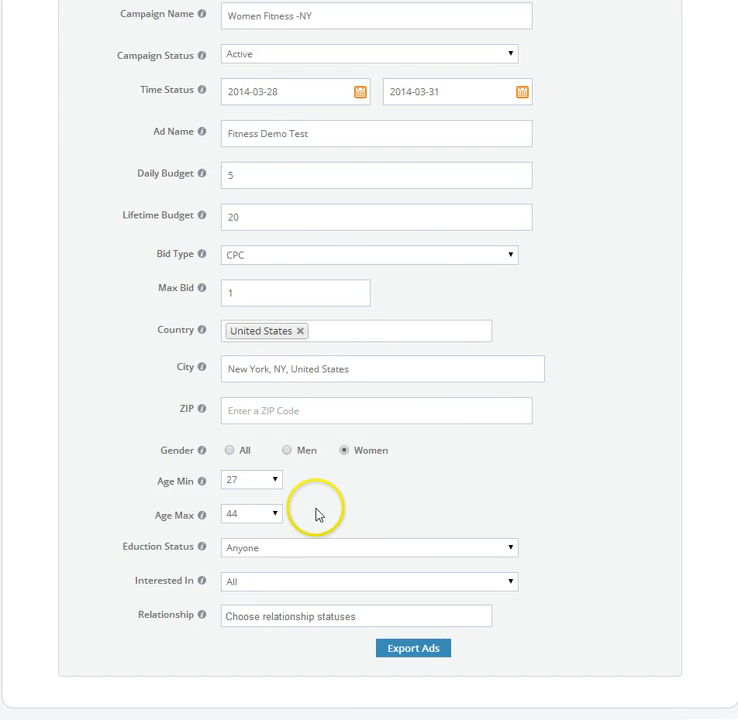
mouse_move(316, 548)
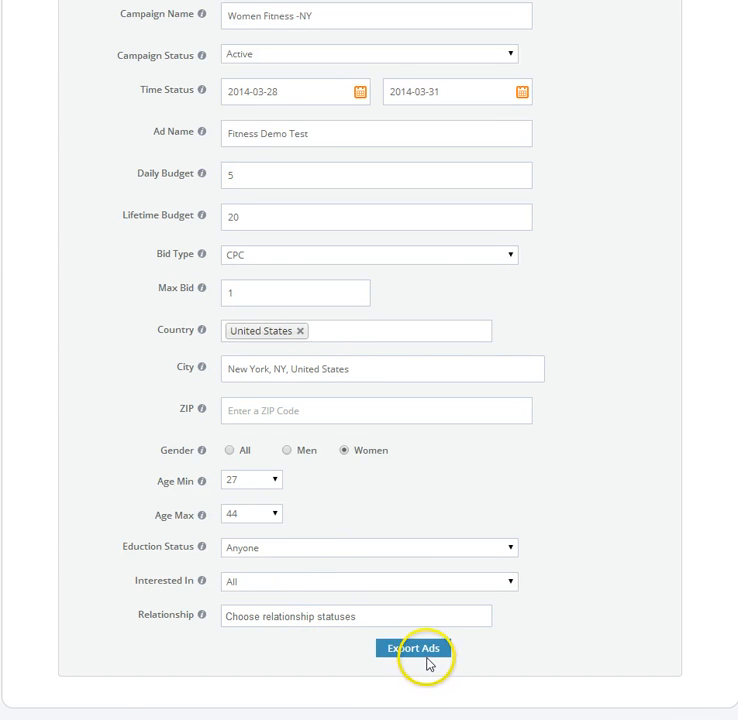
left_click(412, 648)
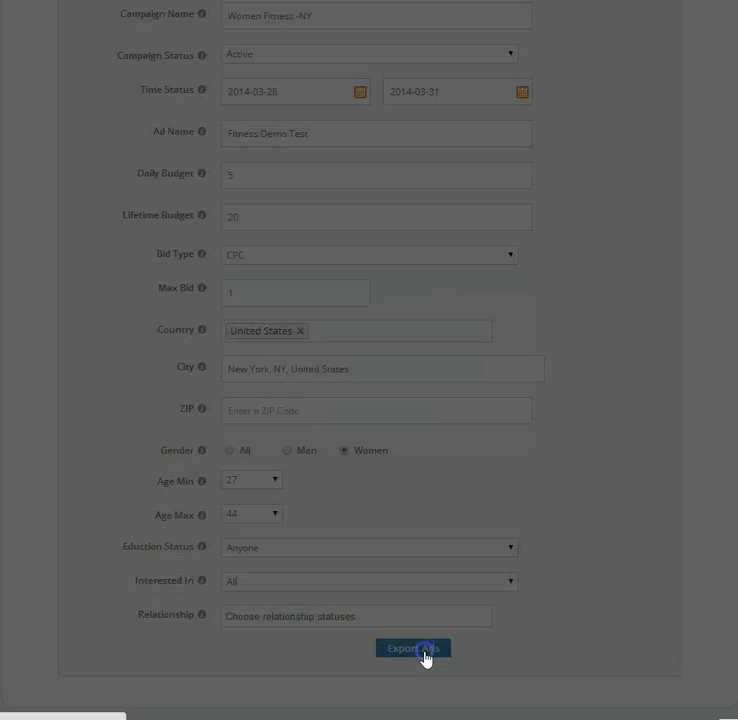
Download the ads as an old-version TXT document from the export dialog
left_click(412, 648)
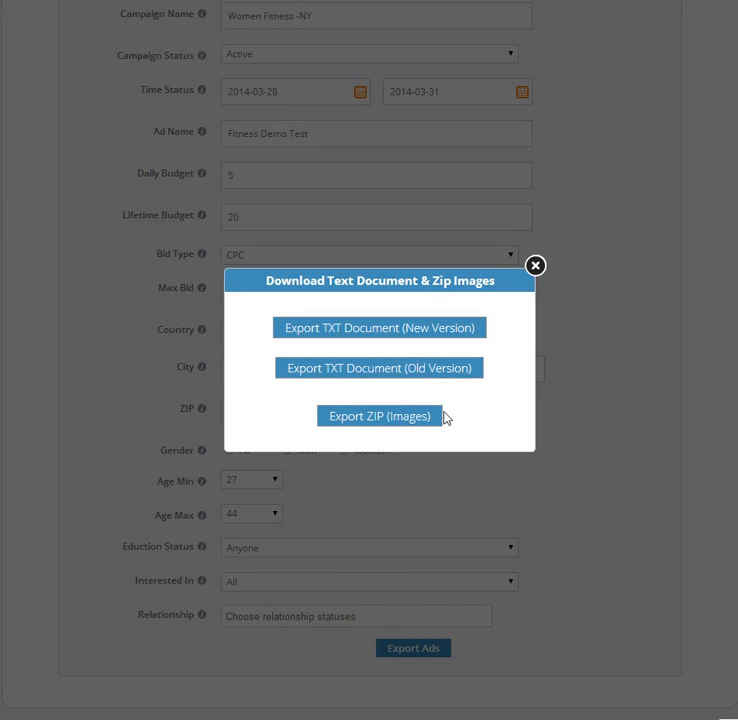
mouse_move(444, 414)
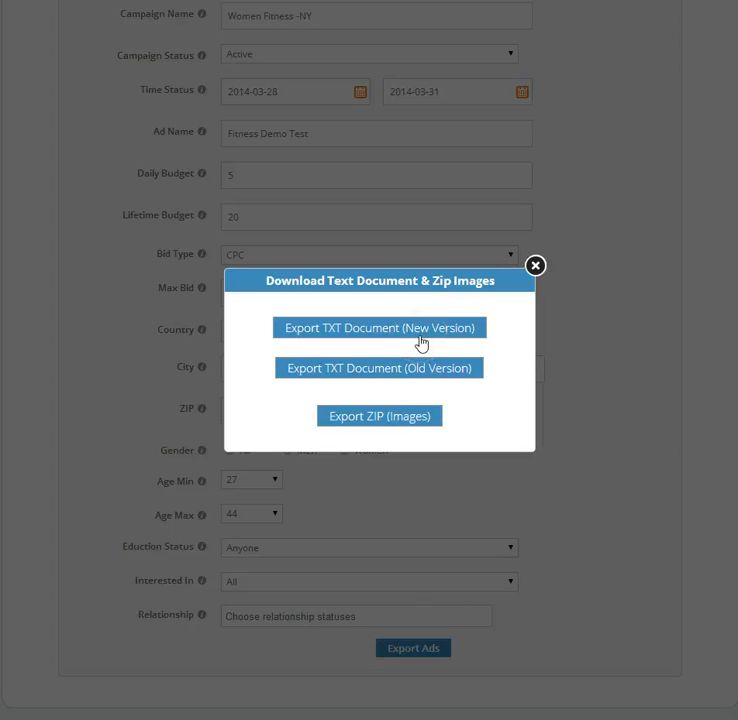
mouse_move(422, 368)
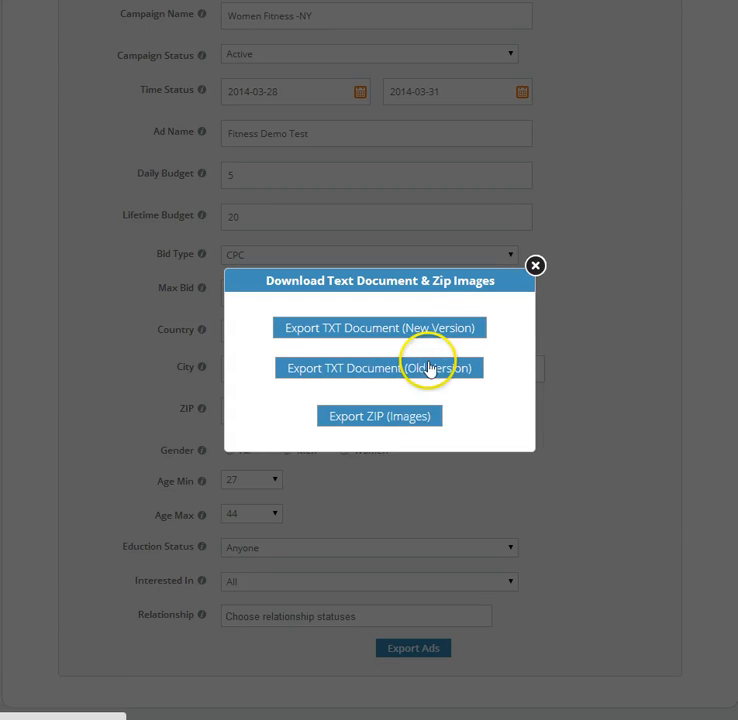
left_click(380, 368)
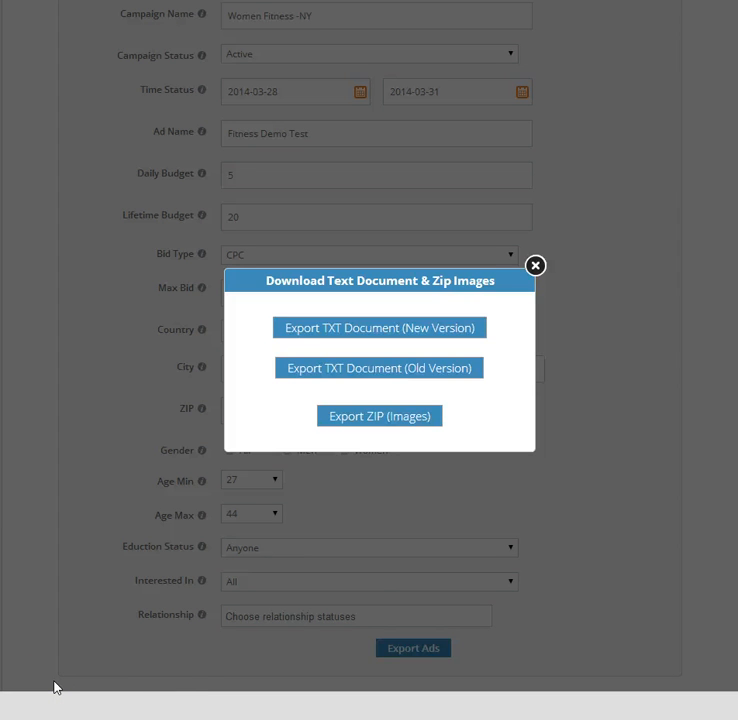
mouse_move(48, 704)
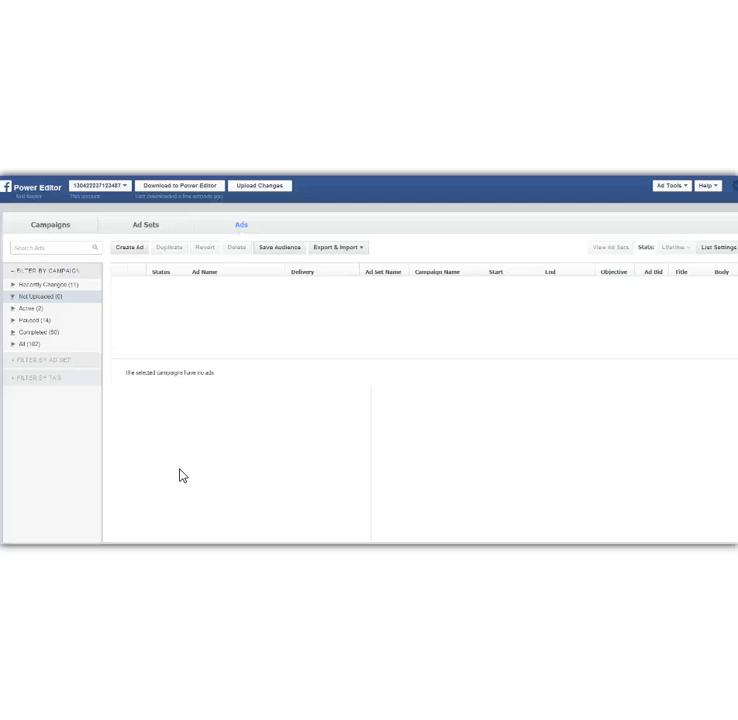
Set up a Bulk Import with the exported TXT file and the three ad images attached
left_click(194, 436)
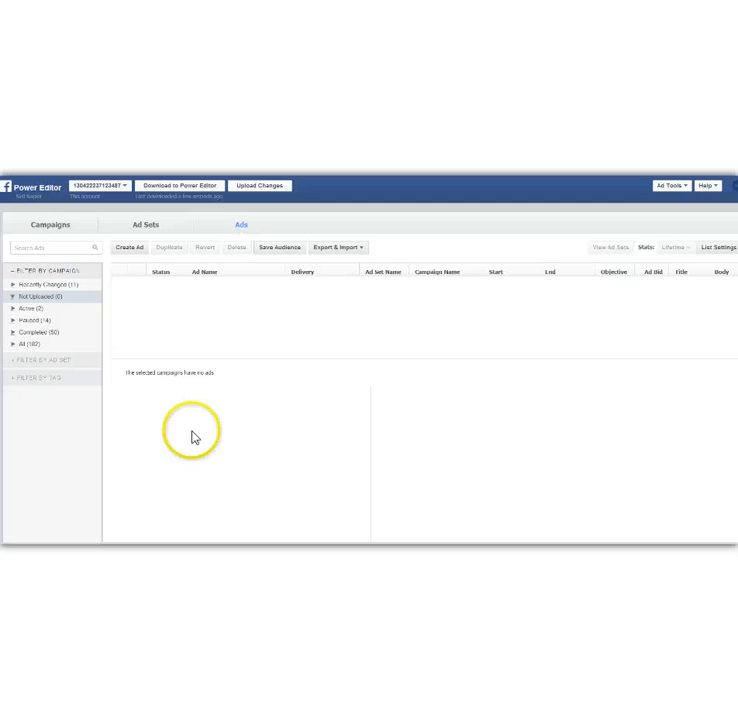
left_click(336, 248)
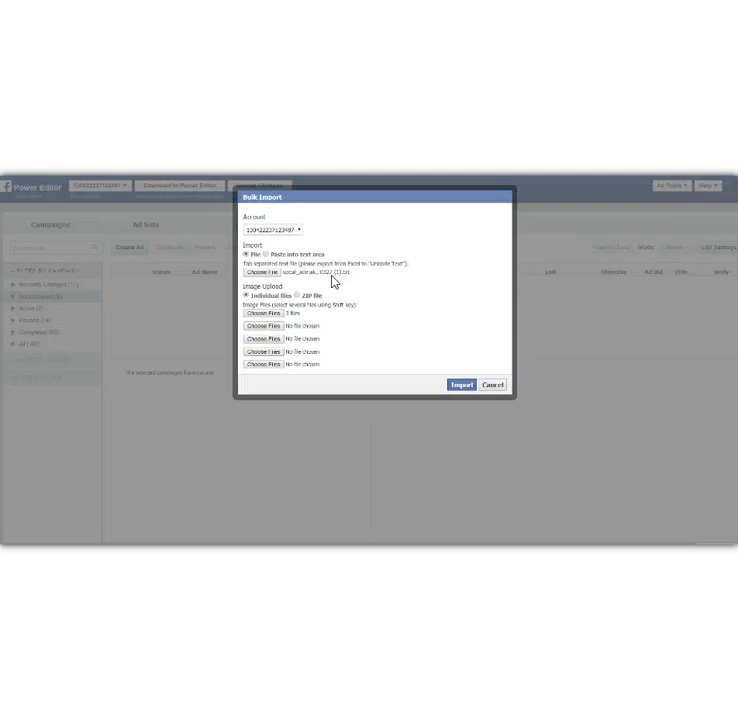
mouse_move(284, 288)
type("soci")
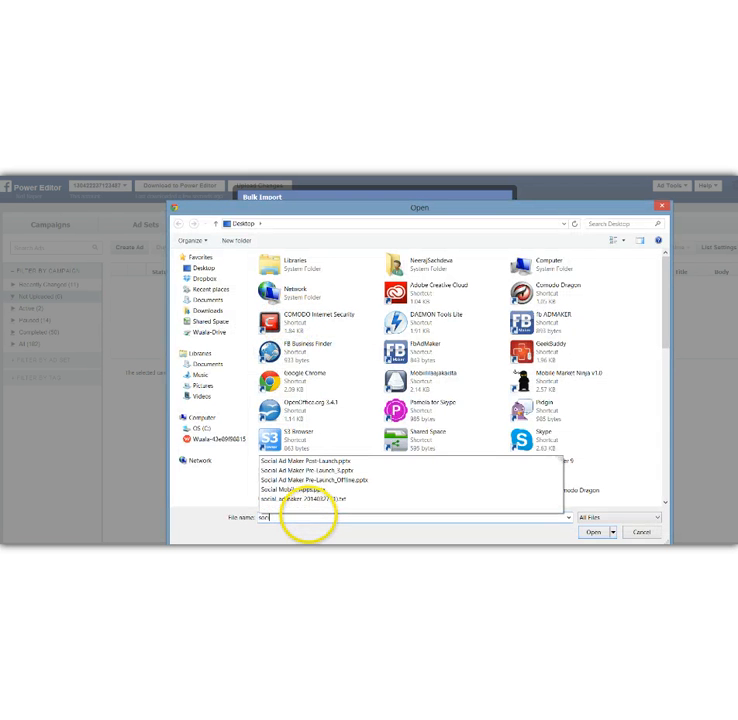
left_click(592, 532)
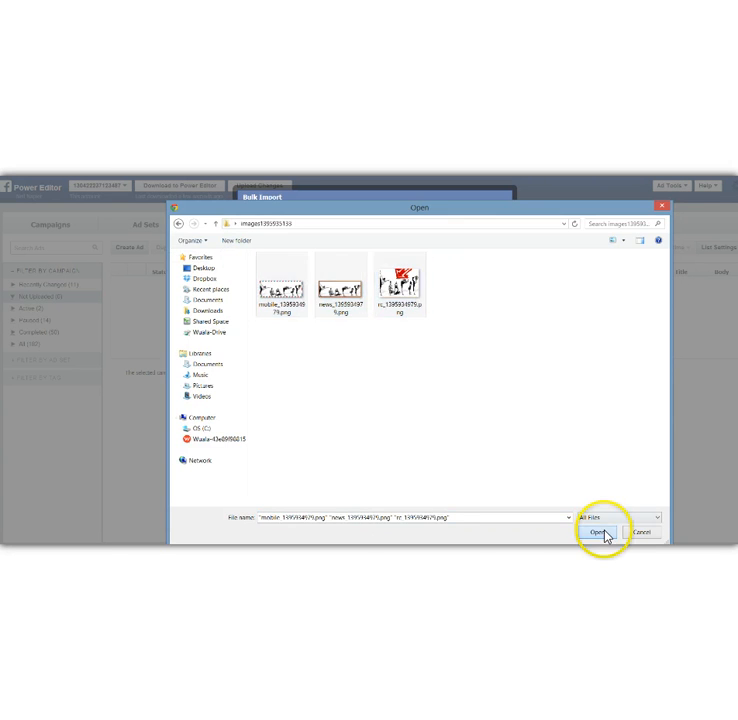
left_click(600, 532)
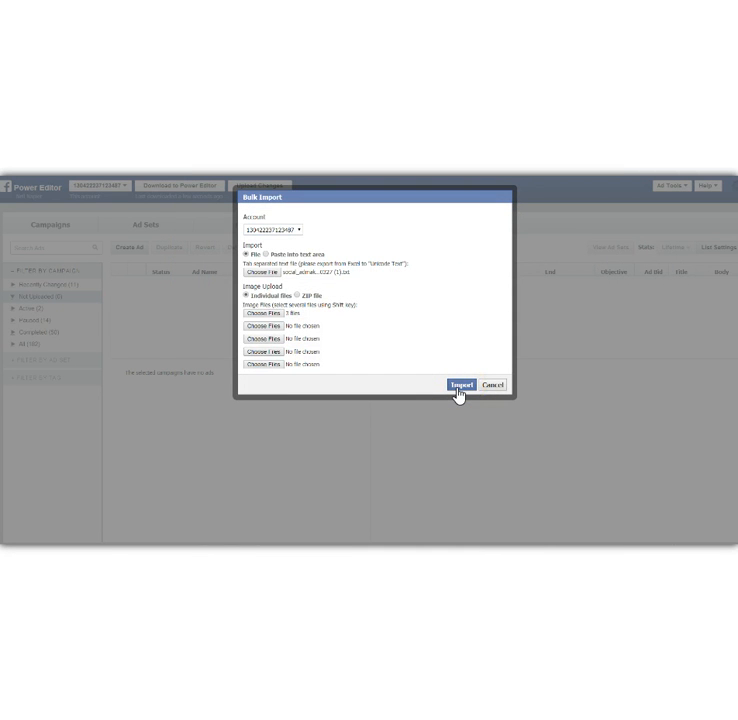
Import the ads so the Fitness Demo ads appear in the Ads list
left_click(456, 384)
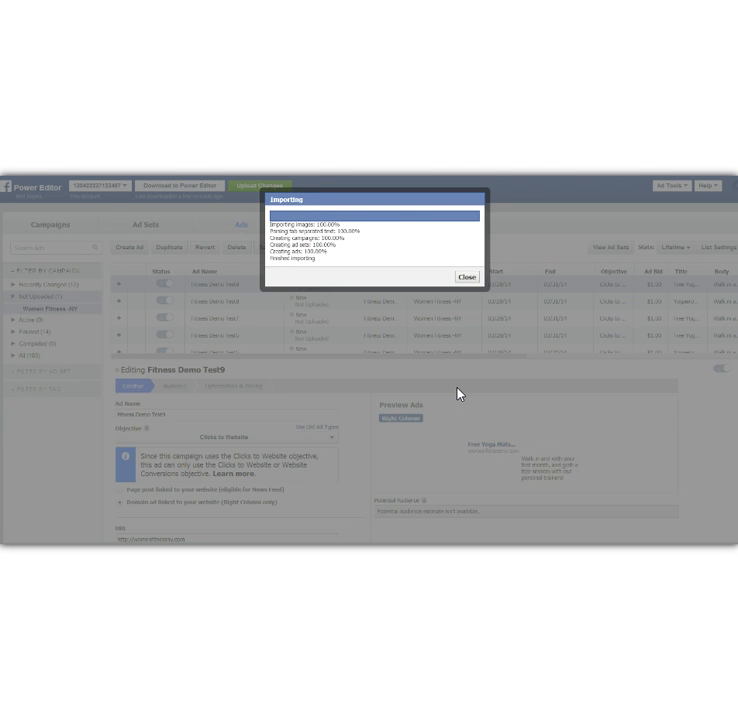
left_click(466, 276)
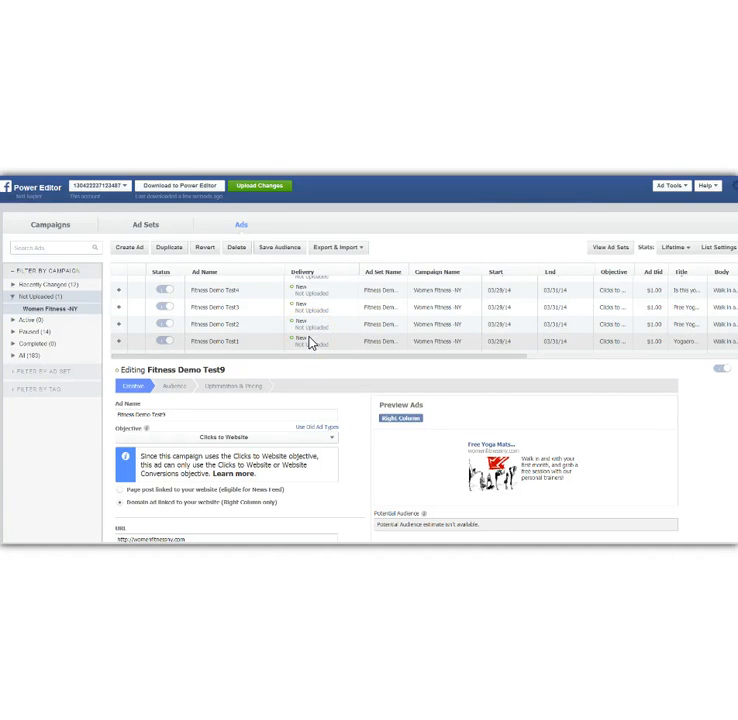
left_click(312, 324)
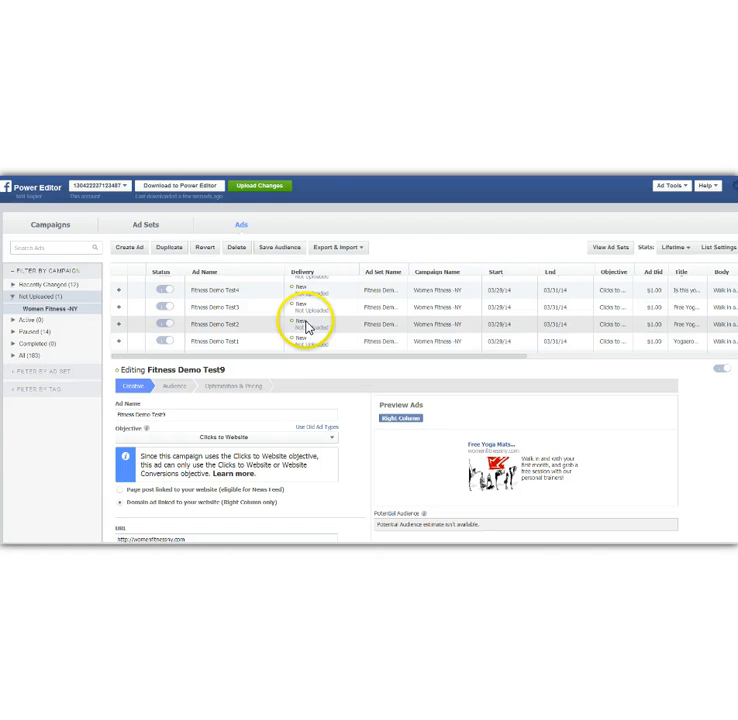
left_click(240, 324)
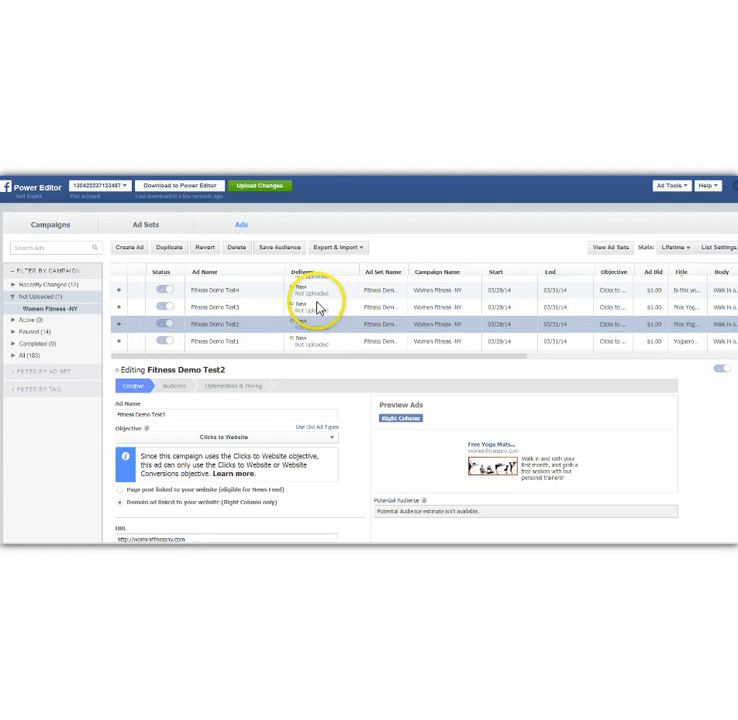
left_click(230, 288)
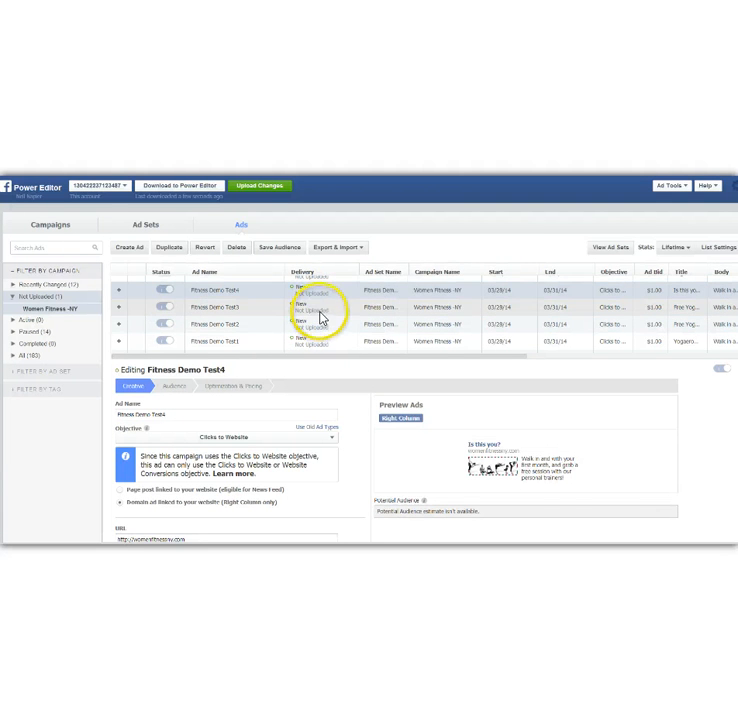
left_click(230, 344)
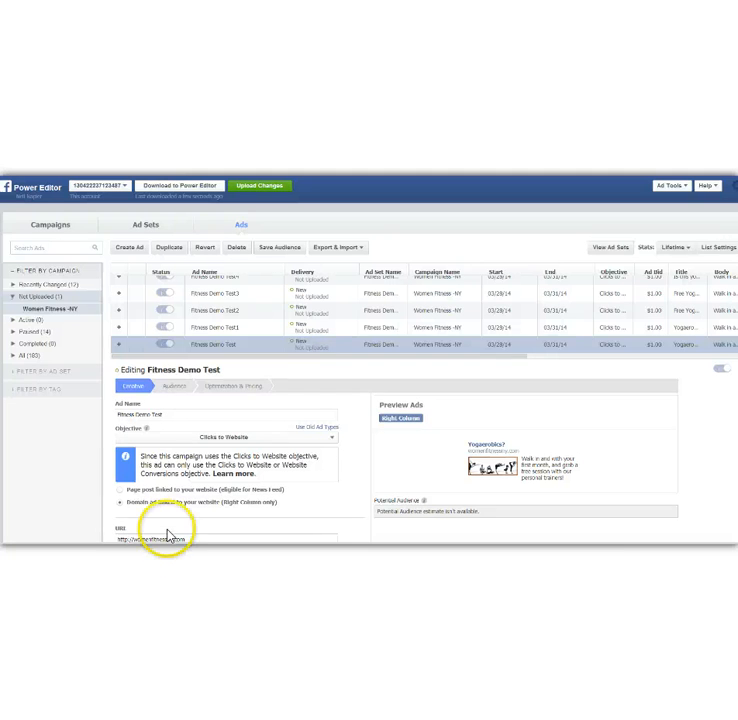
left_click(118, 504)
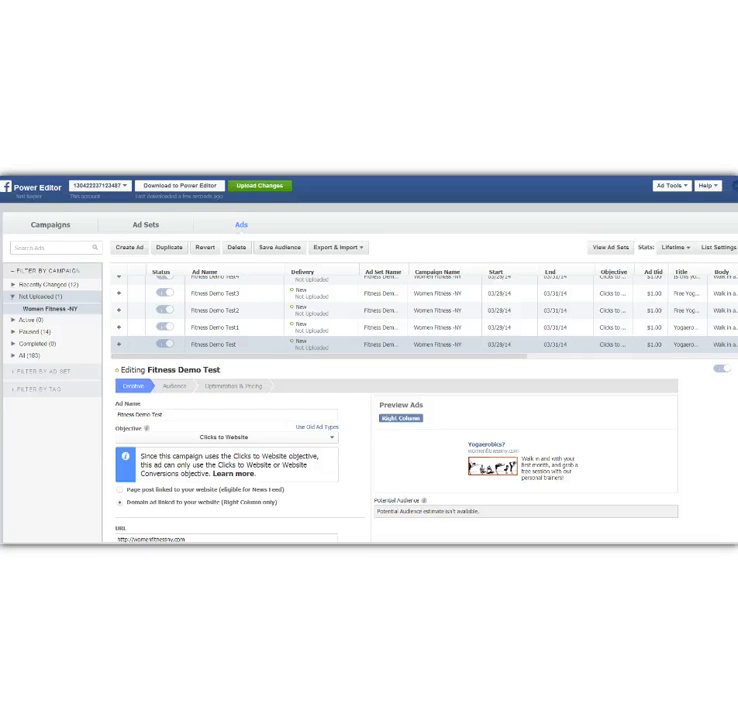